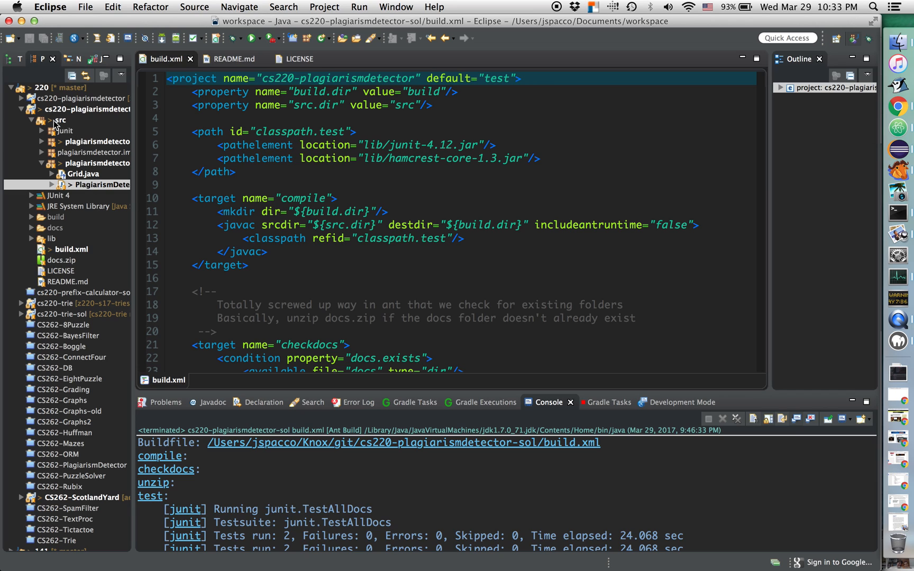
{"action": "mouse_move", "coordinate": [82, 198]}
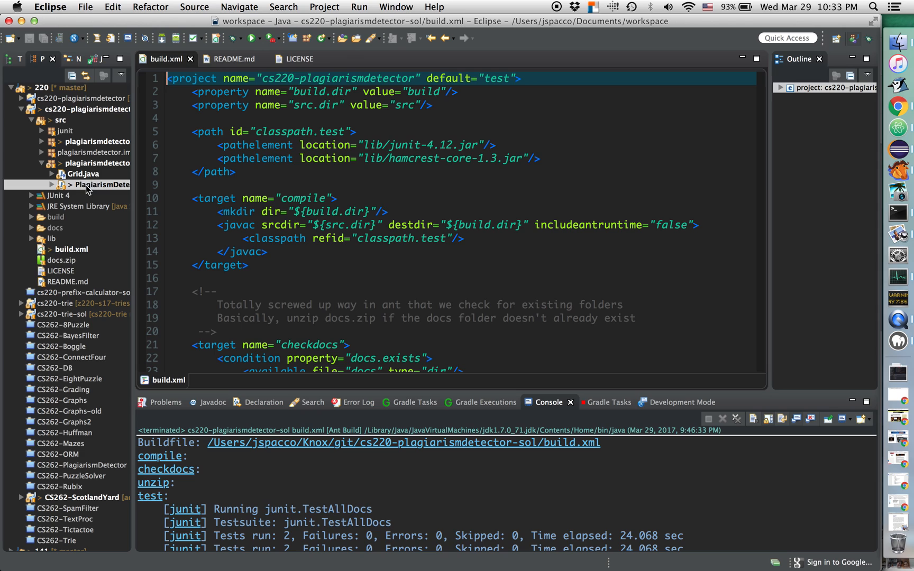
{"action": "mouse_move", "coordinate": [91, 121]}
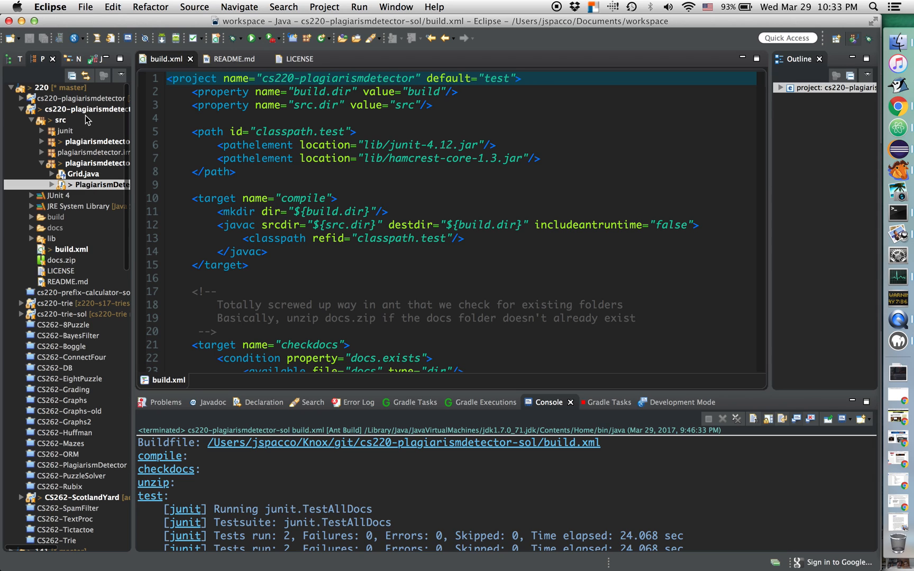
- Open the Team > Commit staging view for the cs220-plagiarismdetector-sol project
{"action": "left_click", "coordinate": [90, 110]}
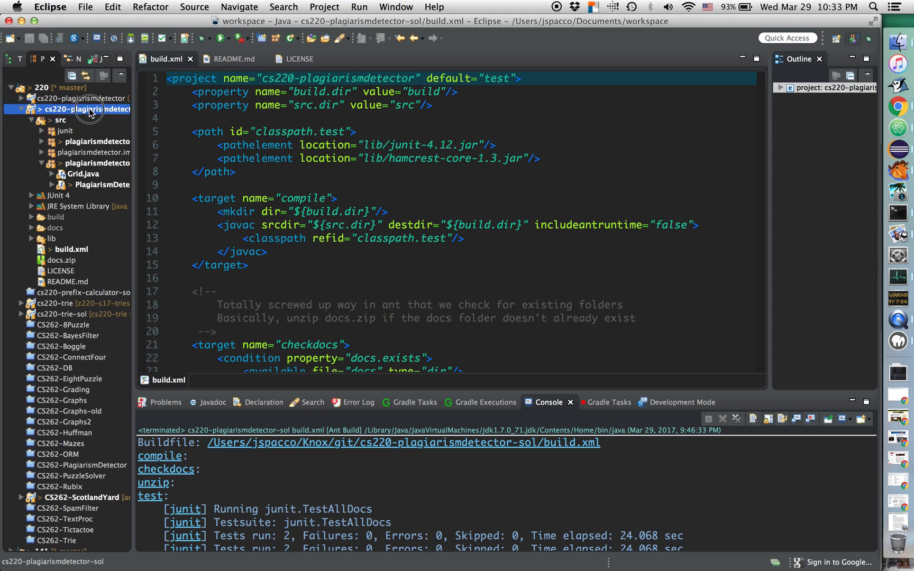
{"action": "right_click", "coordinate": [90, 110]}
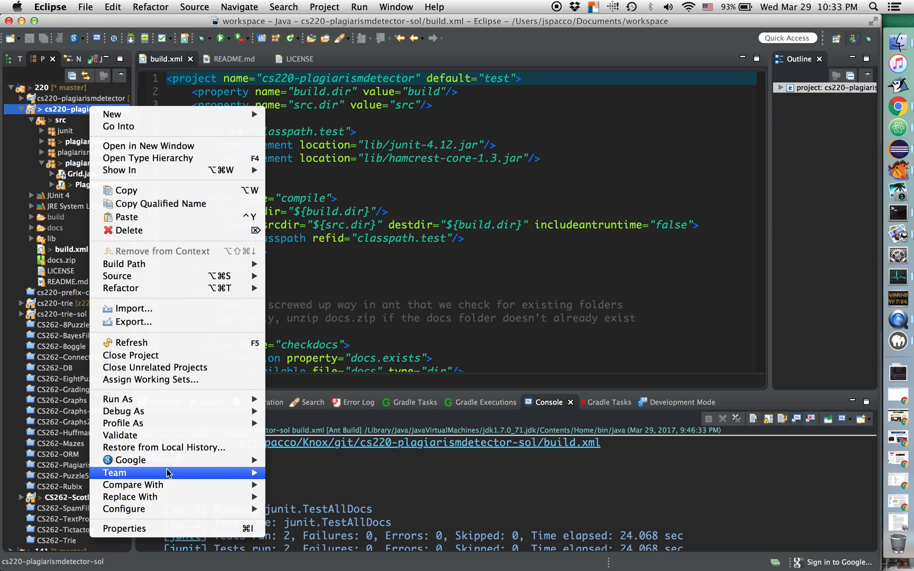
{"action": "mouse_move", "coordinate": [114, 473]}
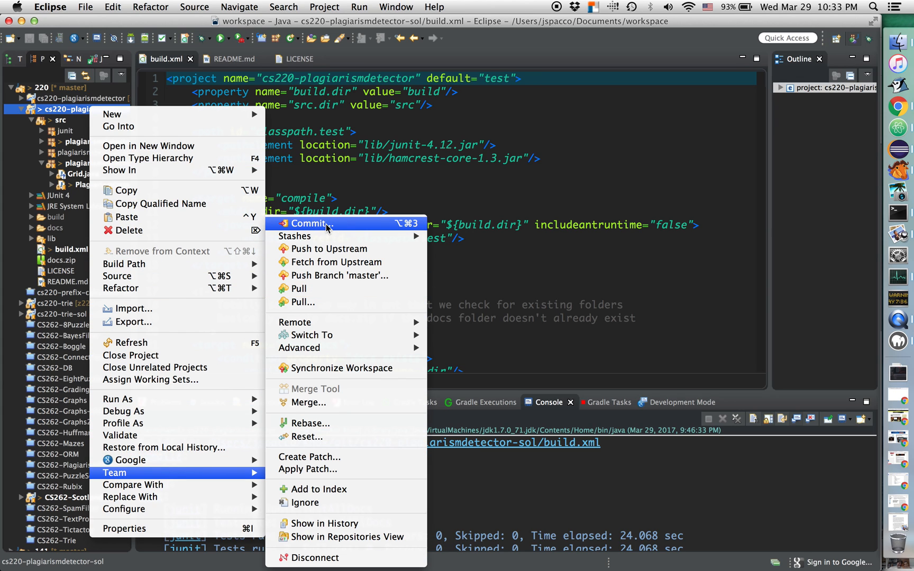
{"action": "left_click", "coordinate": [309, 223]}
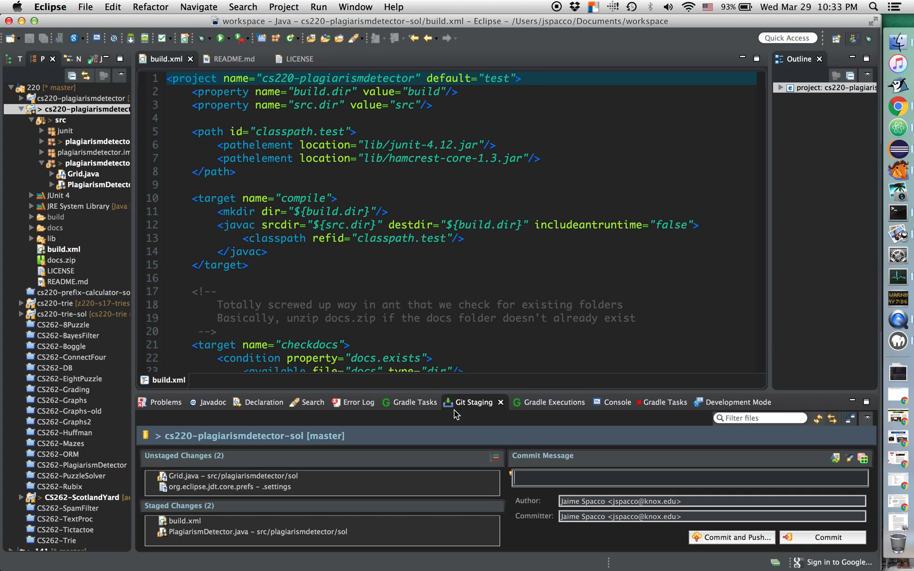
{"action": "mouse_move", "coordinate": [590, 447]}
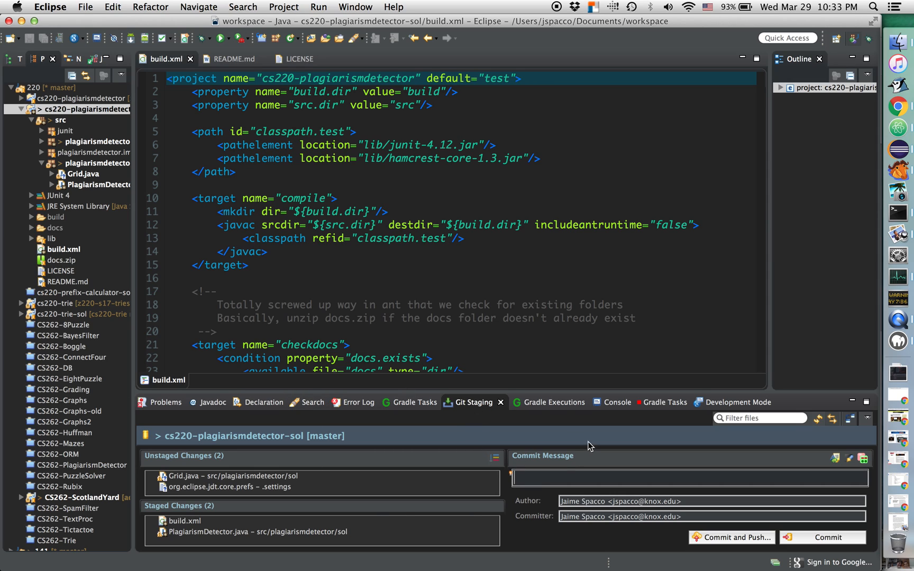
{"action": "mouse_move", "coordinate": [500, 411]}
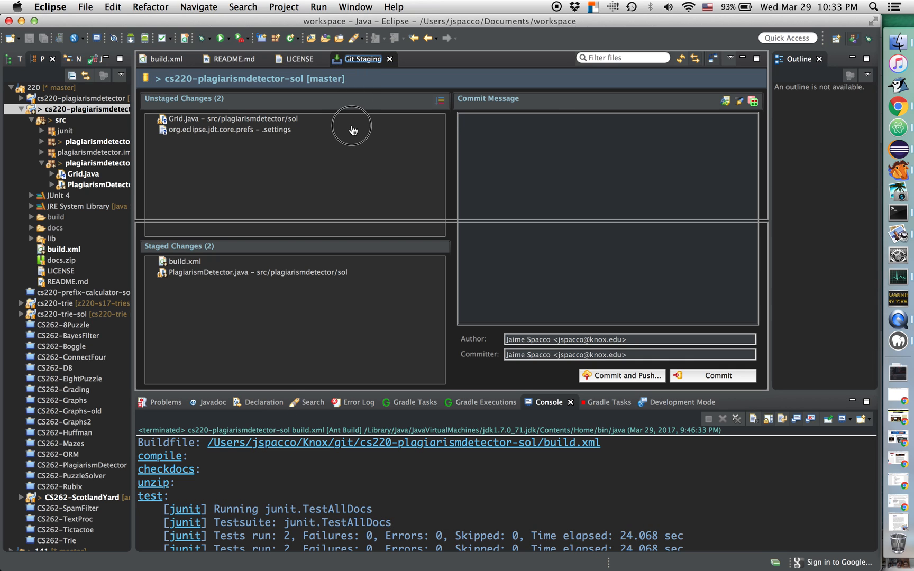
{"action": "mouse_move", "coordinate": [355, 192]}
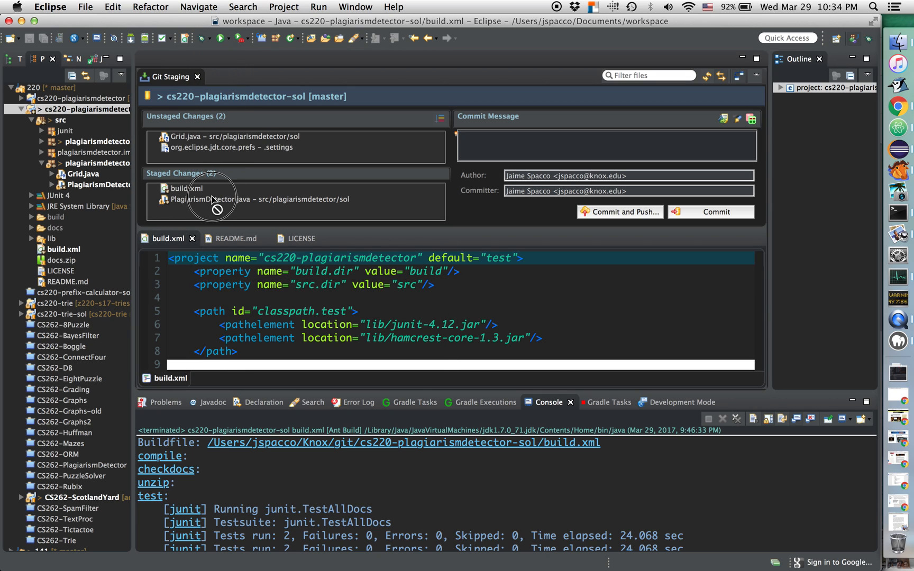
{"action": "mouse_move", "coordinate": [340, 243]}
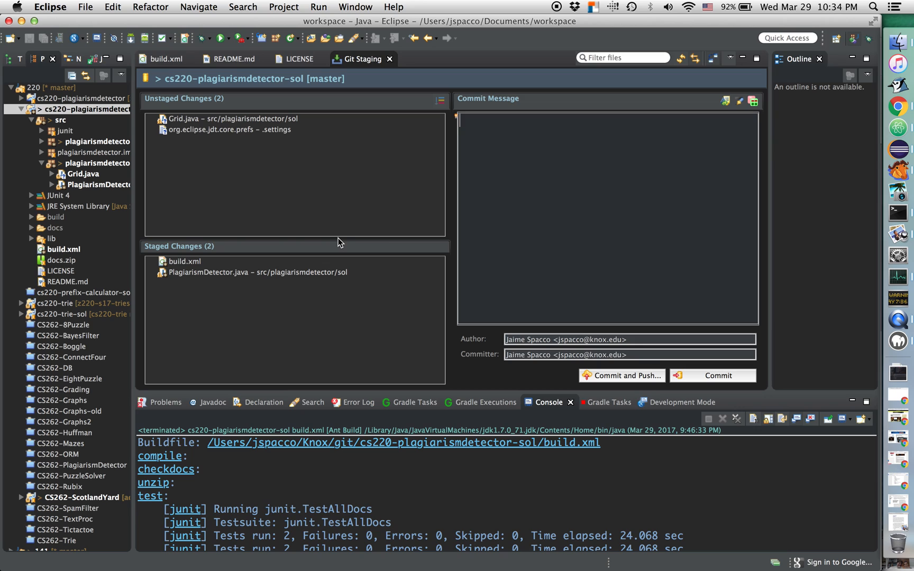
{"action": "left_click", "coordinate": [236, 59]}
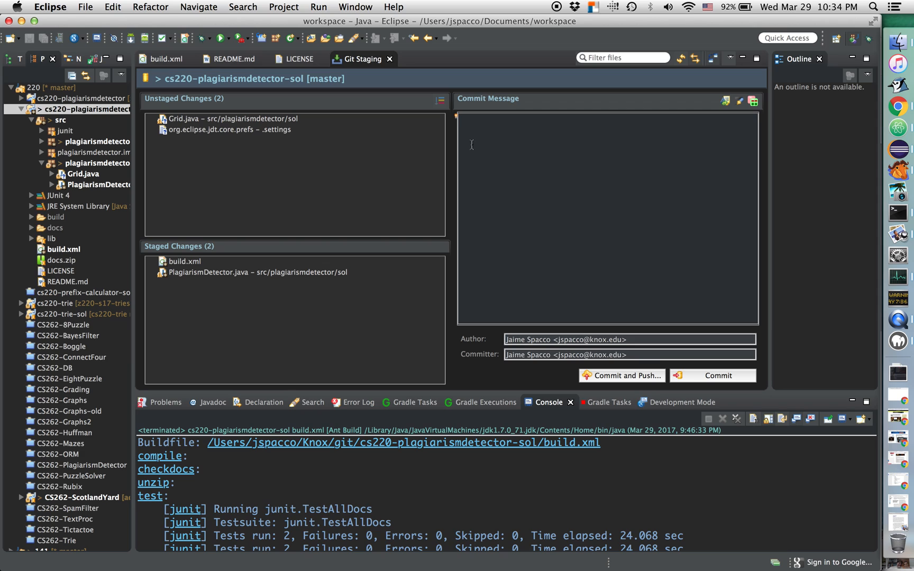
{"action": "mouse_move", "coordinate": [207, 123]}
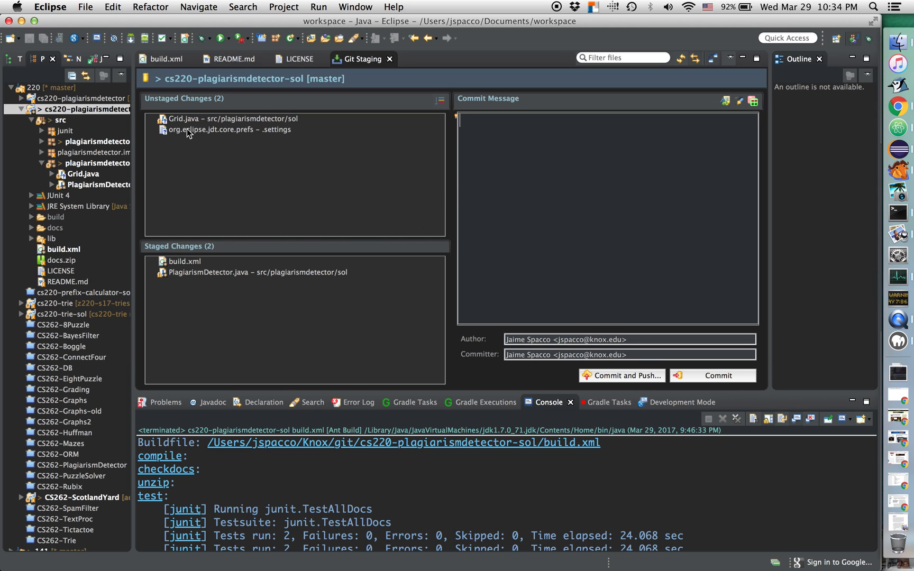
{"action": "mouse_move", "coordinate": [193, 294]}
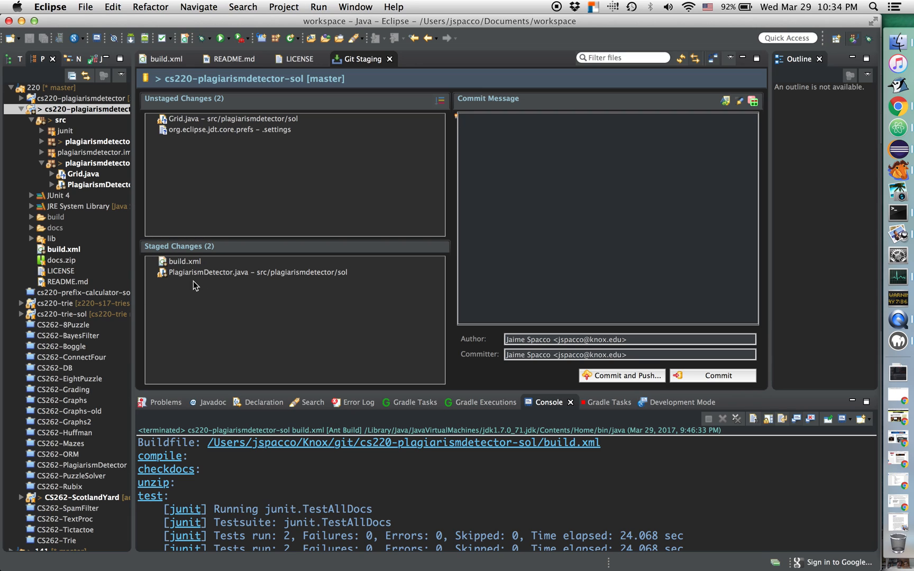
{"action": "mouse_move", "coordinate": [216, 276]}
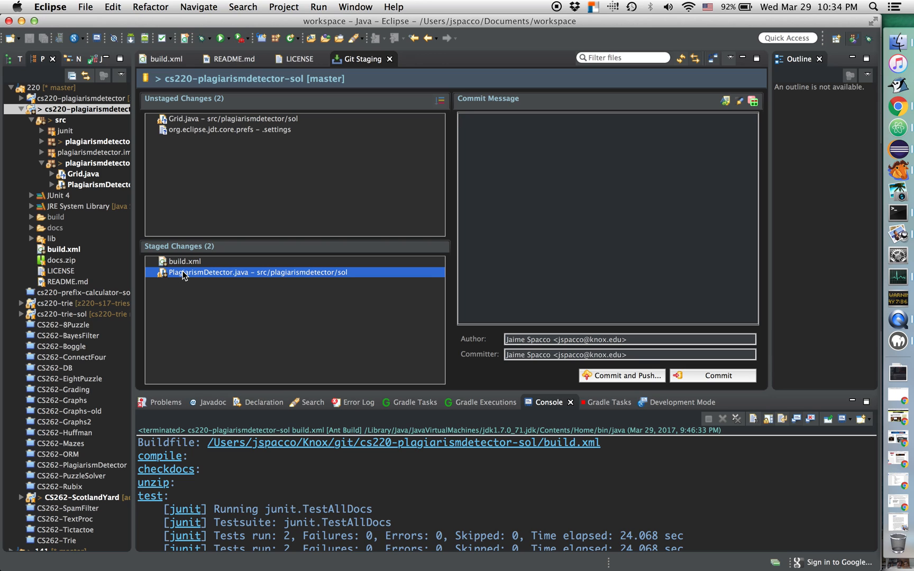
- Move PlagiarismDetector.java back to Unstaged Changes so build.xml is the only staged file
{"action": "double_click", "coordinate": [185, 273]}
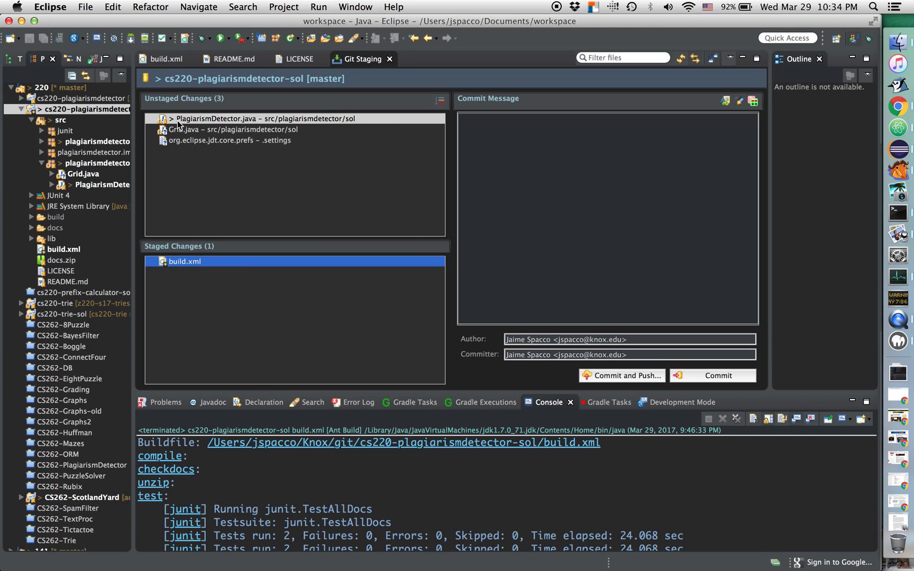
{"action": "mouse_move", "coordinate": [89, 186]}
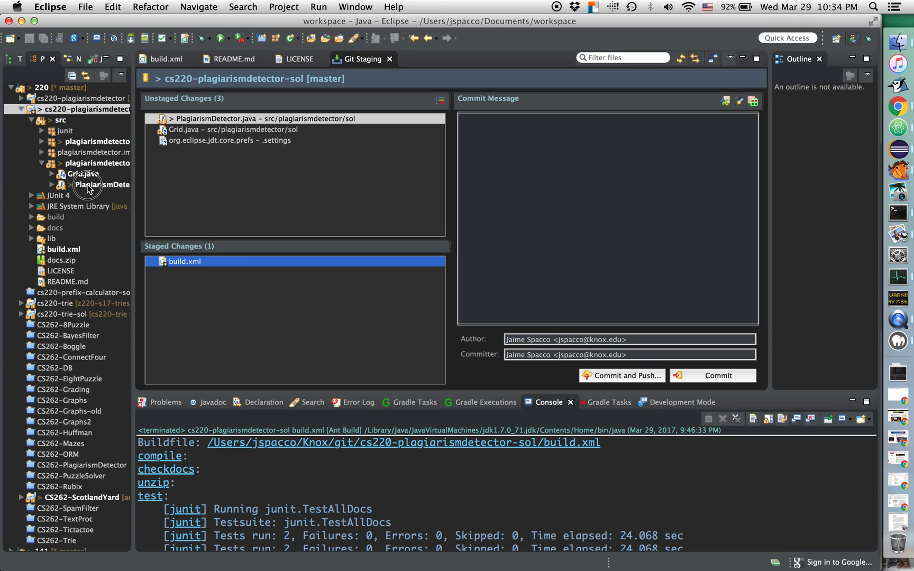
{"action": "left_click", "coordinate": [98, 185]}
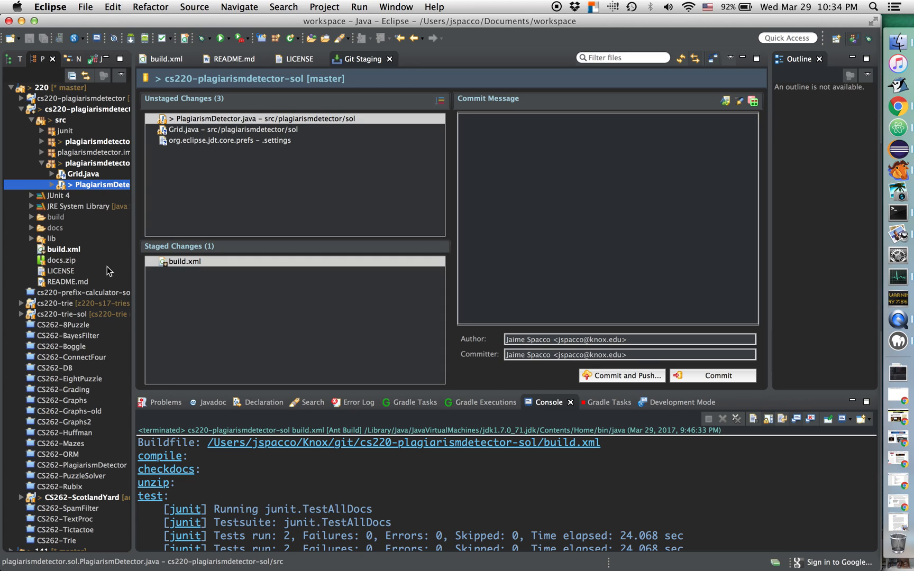
{"action": "mouse_move", "coordinate": [168, 270]}
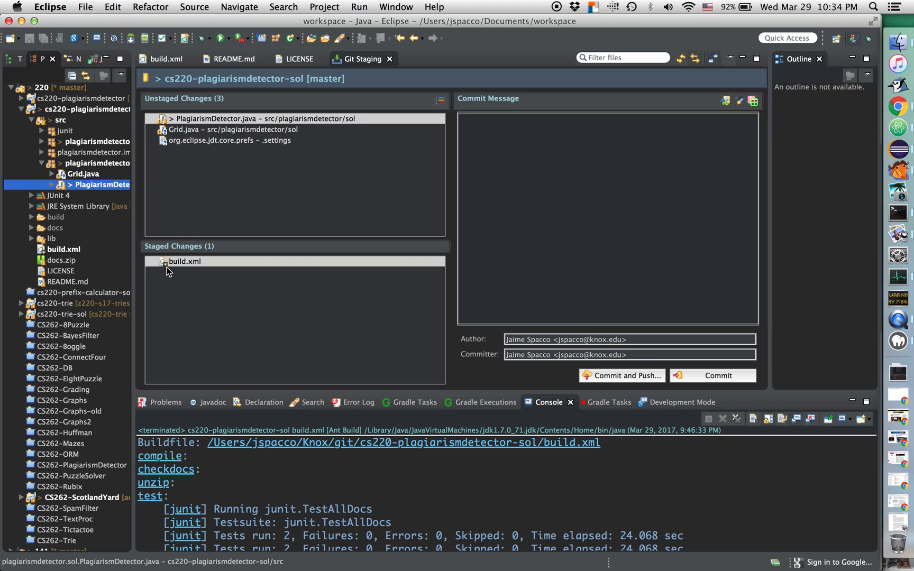
{"action": "mouse_move", "coordinate": [184, 266]}
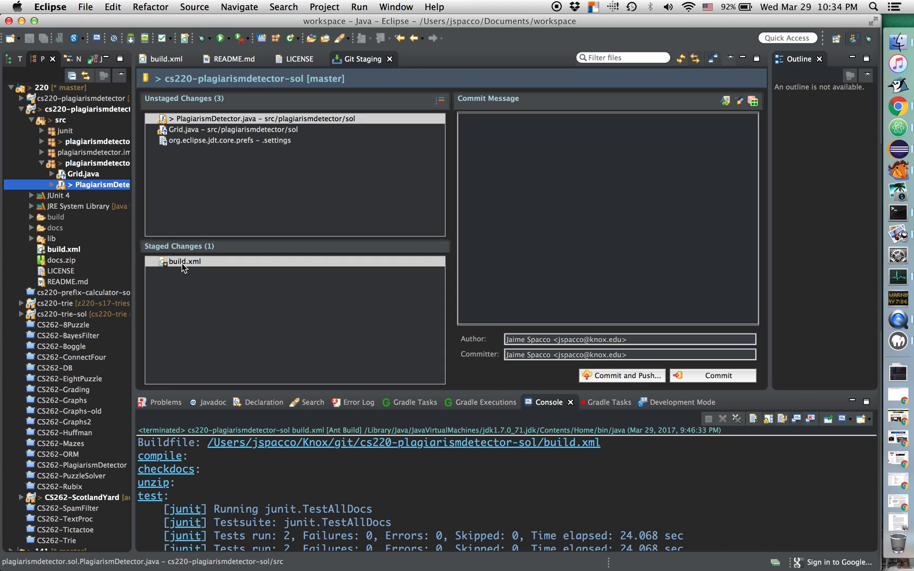
{"action": "left_click", "coordinate": [531, 154]}
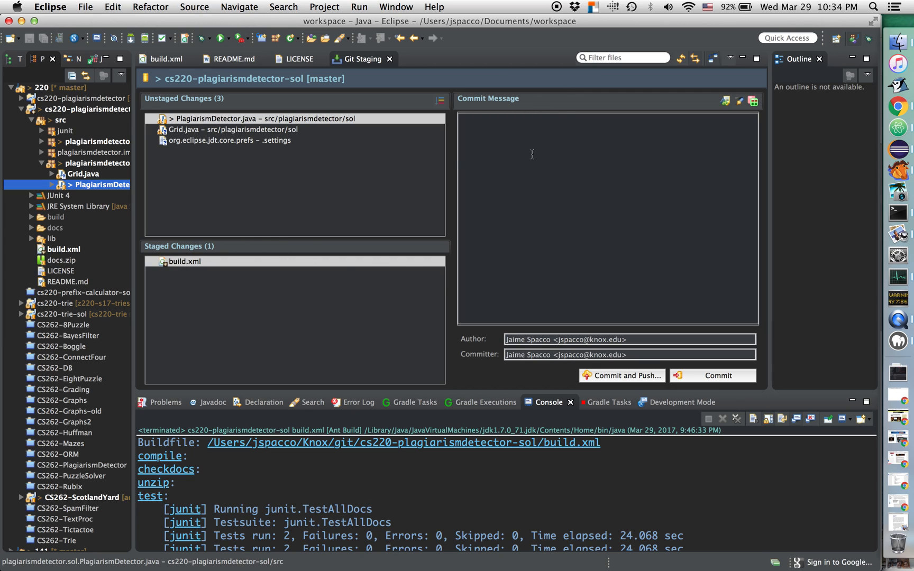
{"action": "mouse_move", "coordinate": [130, 181]}
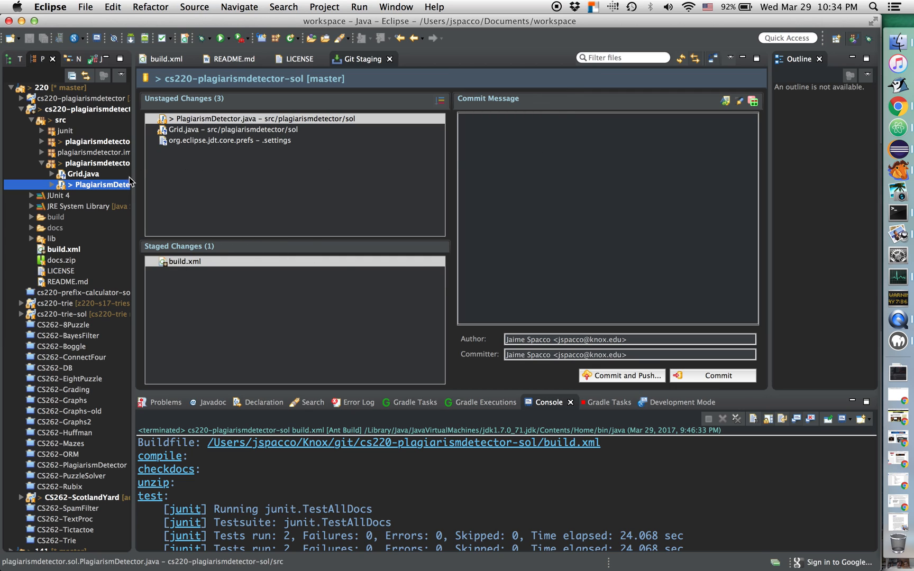
{"action": "left_click", "coordinate": [207, 129]}
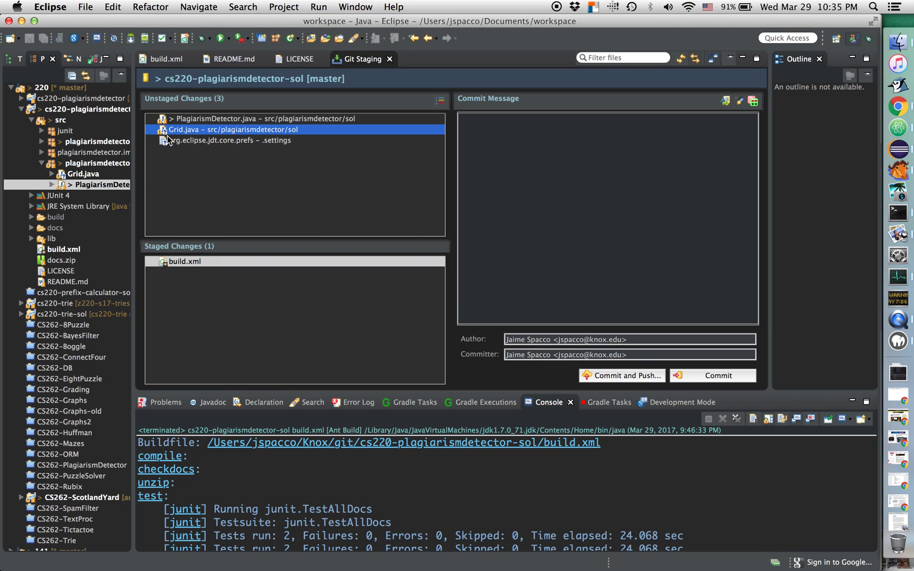
{"action": "left_click", "coordinate": [76, 174]}
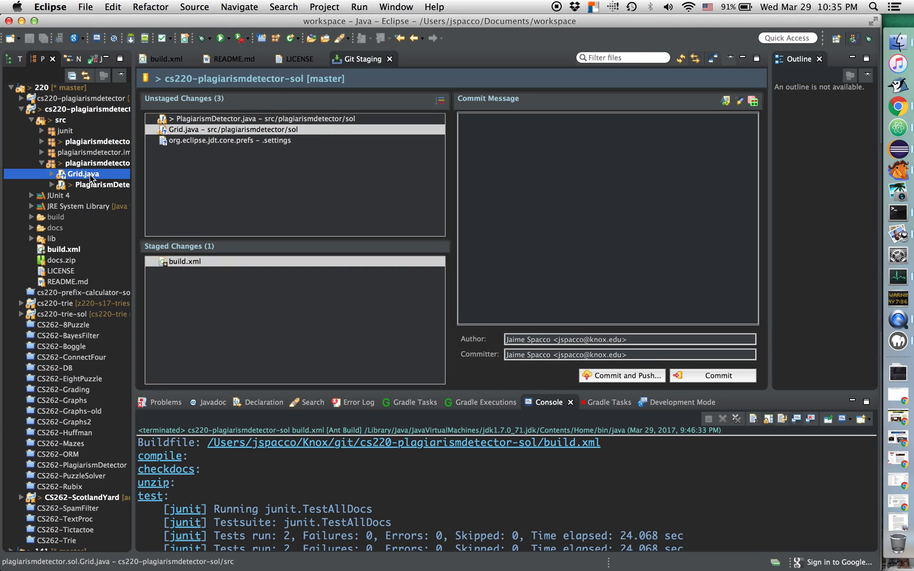
{"action": "mouse_move", "coordinate": [91, 203]}
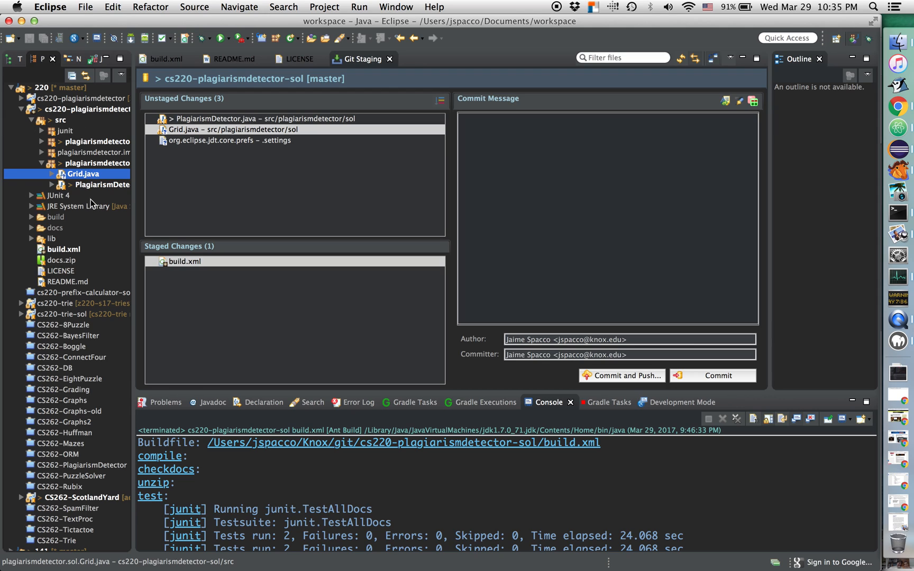
{"action": "mouse_move", "coordinate": [206, 194]}
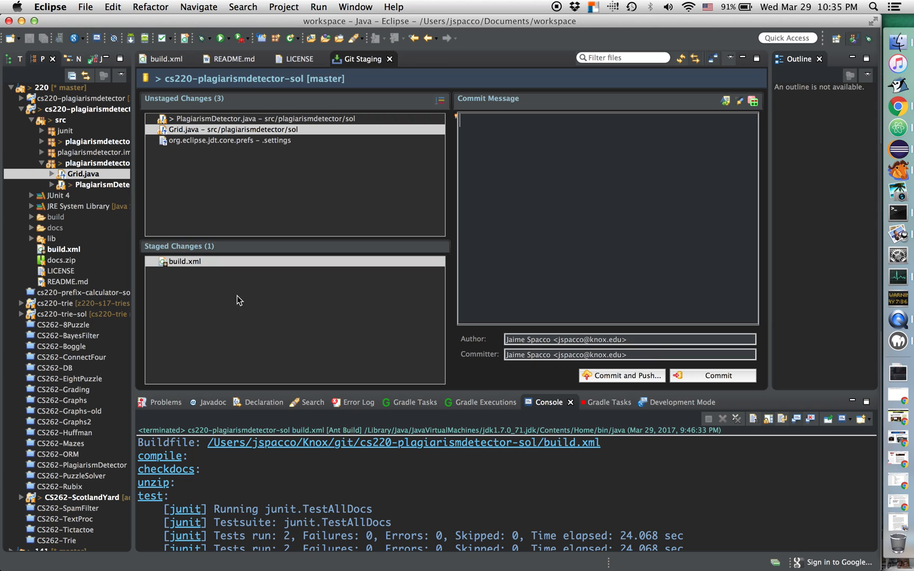
{"action": "mouse_move", "coordinate": [183, 264]}
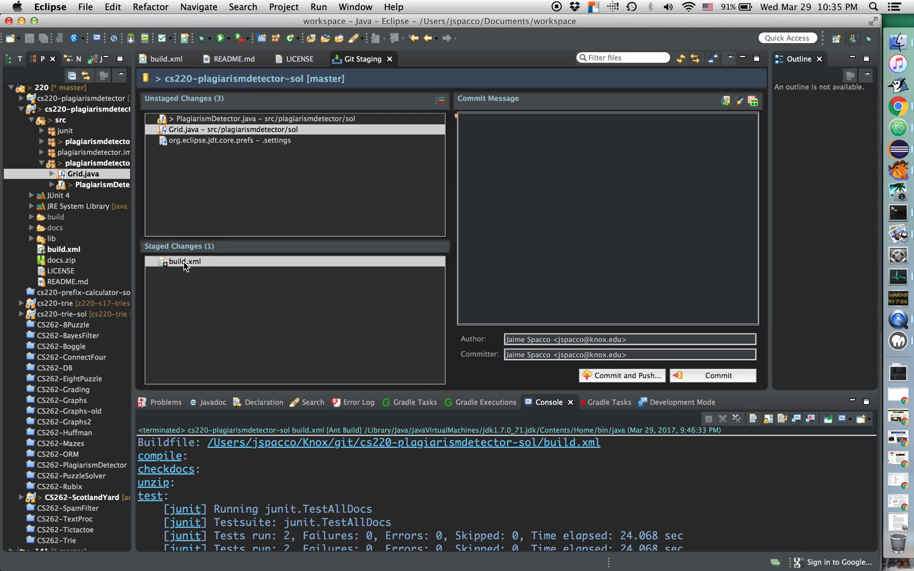
{"action": "left_click", "coordinate": [184, 261]}
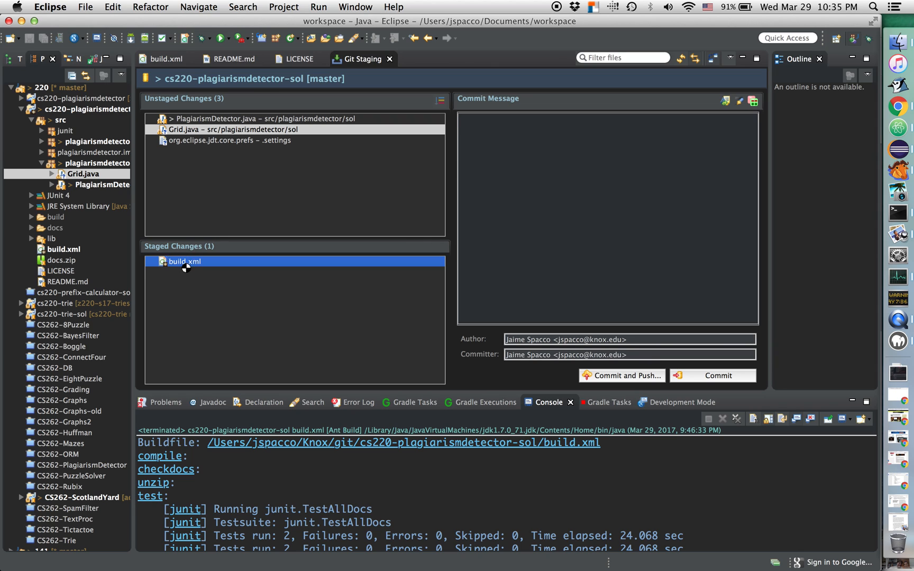
- Review the staged build.xml diff against commit 6371fc1 at line 32, then return to staging
{"action": "double_click", "coordinate": [184, 262]}
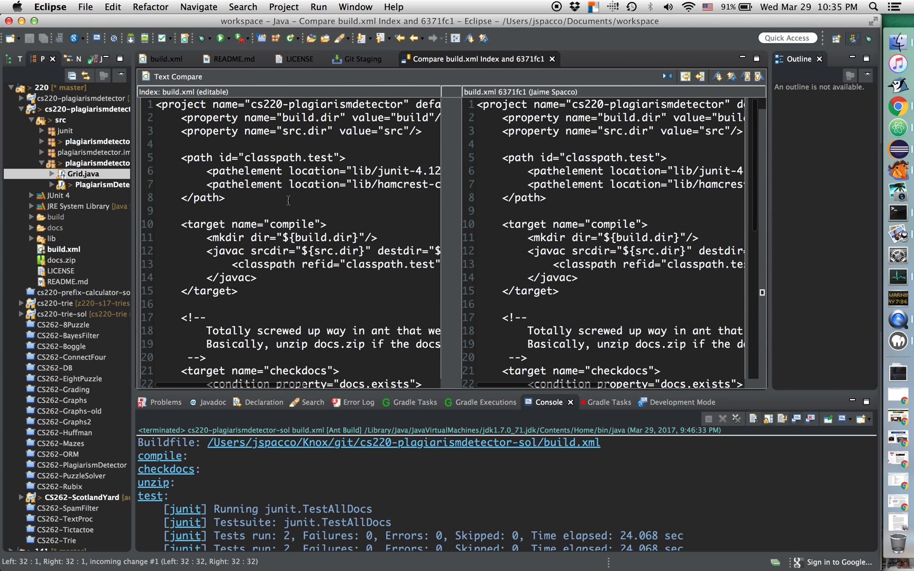
{"action": "scroll", "scroll_direction": "down", "scroll_amount": 3}
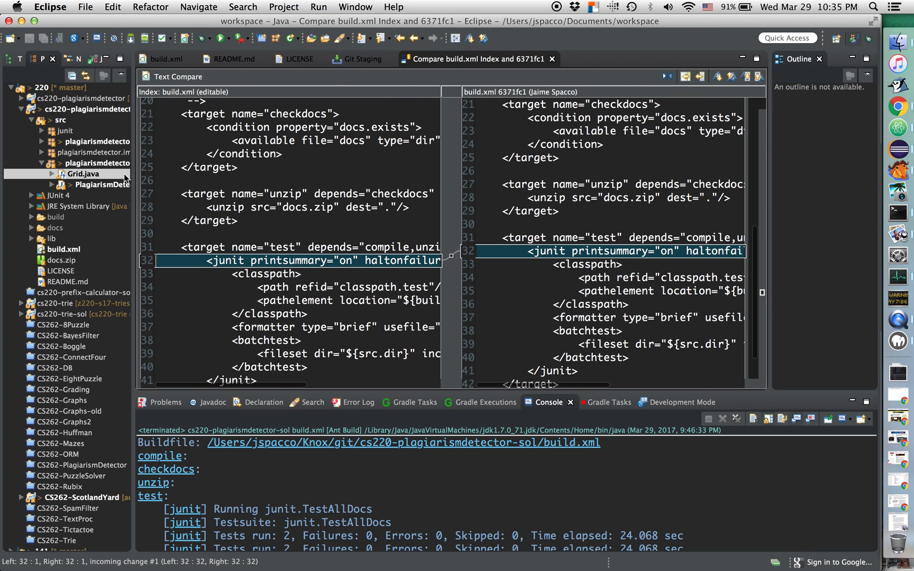
{"action": "left_click", "coordinate": [359, 58]}
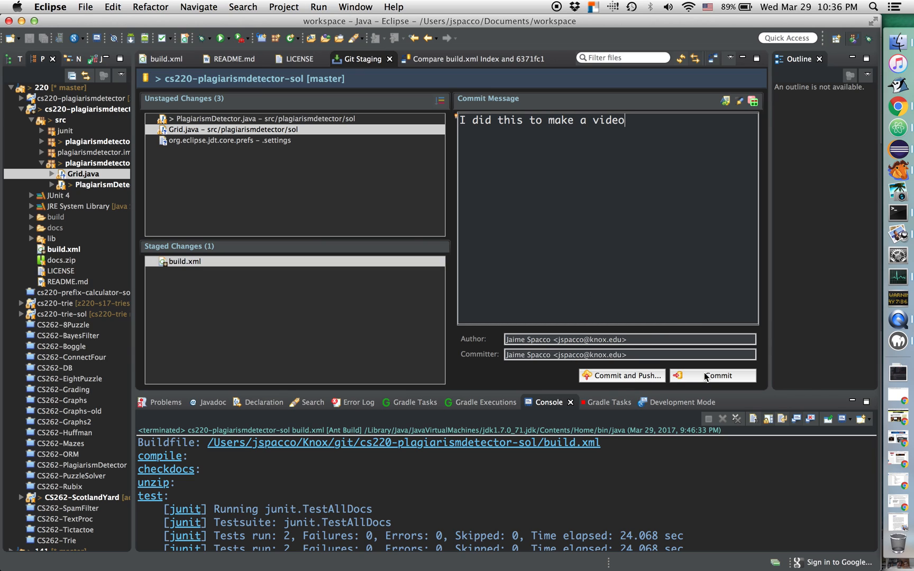
{"action": "mouse_move", "coordinate": [708, 376]}
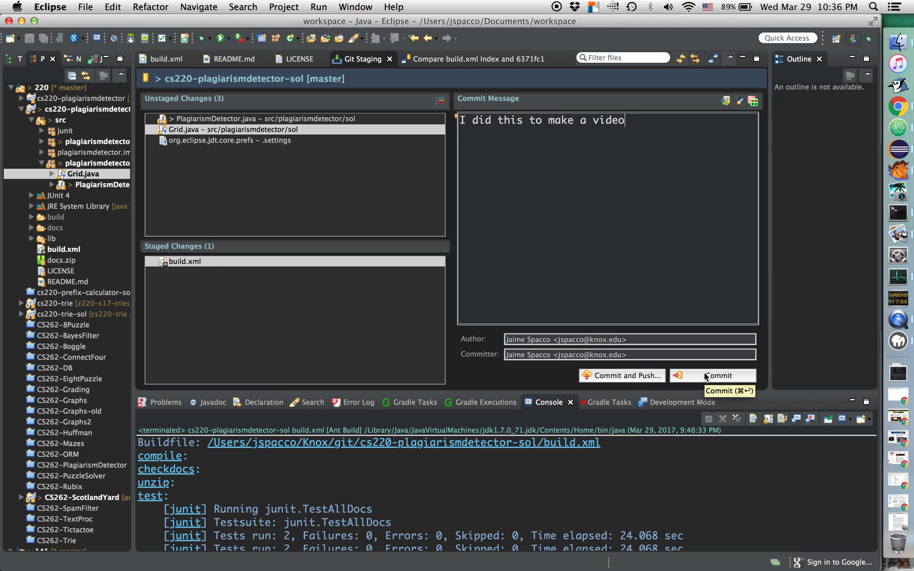
{"action": "mouse_move", "coordinate": [625, 379]}
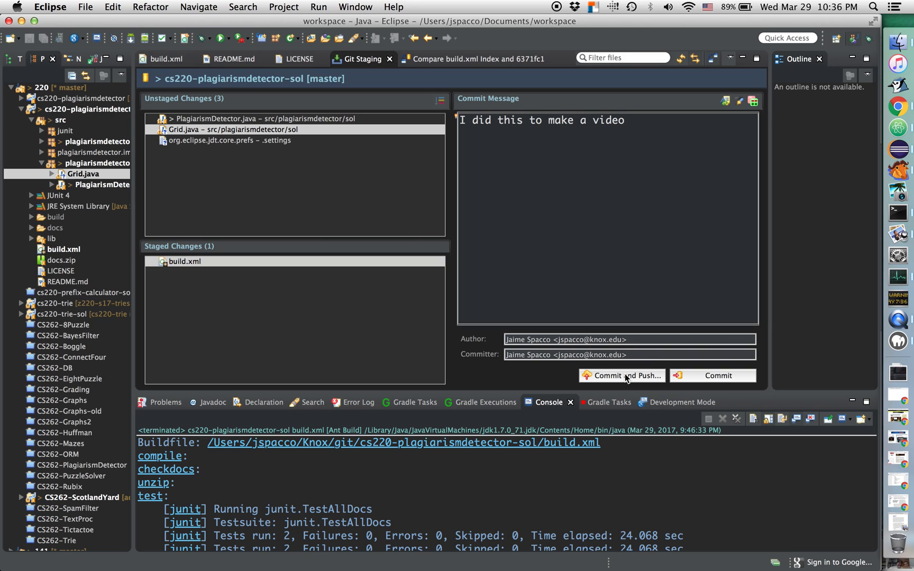
- Commit build.xml and push it to GitHub, checking the push progress
{"action": "left_click", "coordinate": [622, 376]}
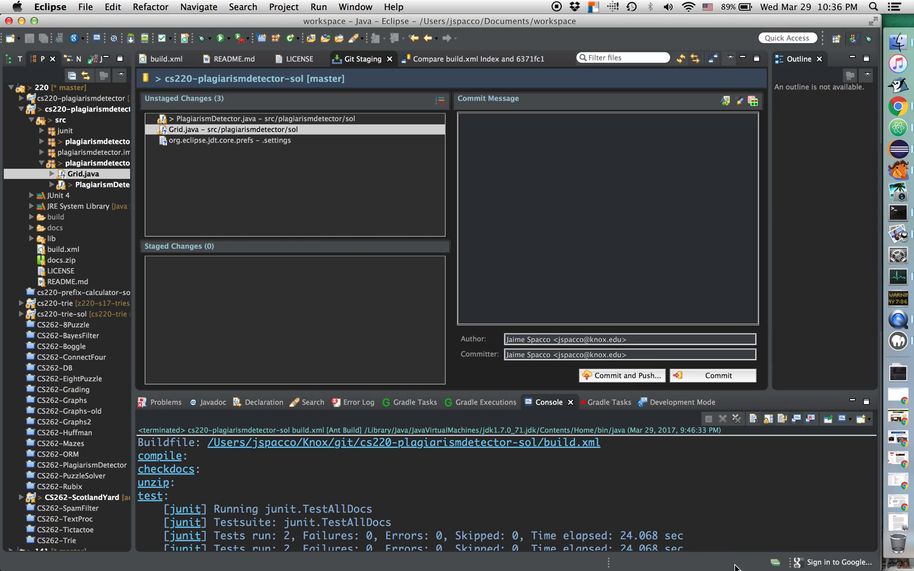
{"action": "mouse_move", "coordinate": [781, 568]}
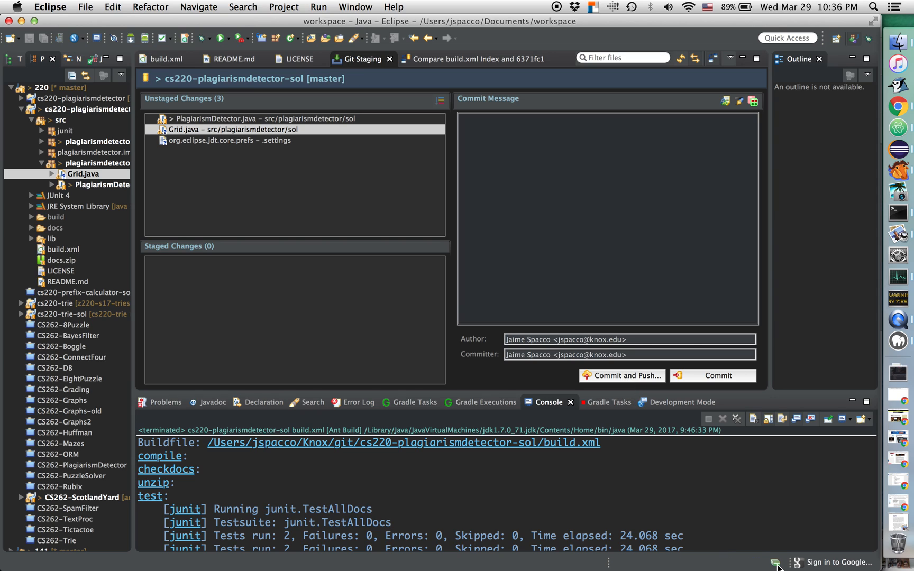
{"action": "left_click", "coordinate": [509, 124]}
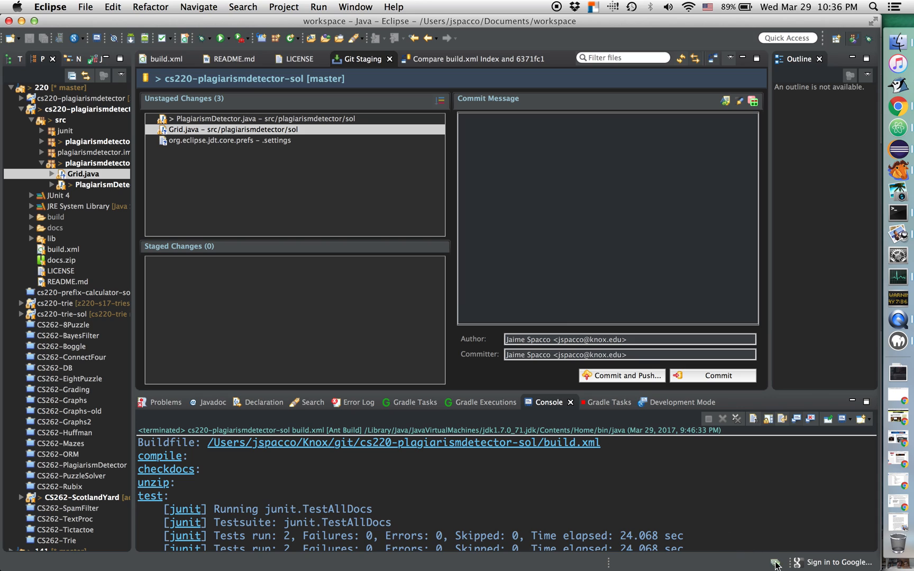
{"action": "left_click", "coordinate": [621, 375]}
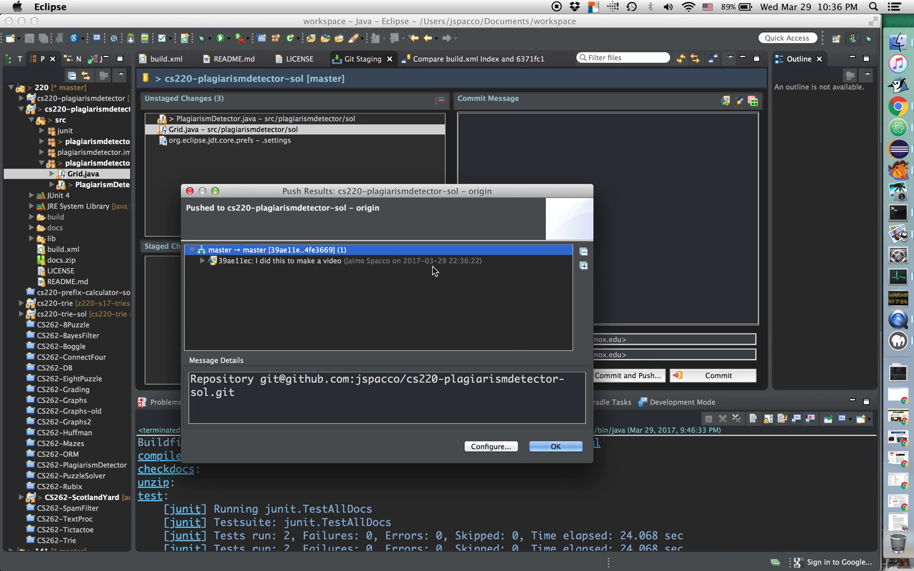
{"action": "mouse_move", "coordinate": [399, 264]}
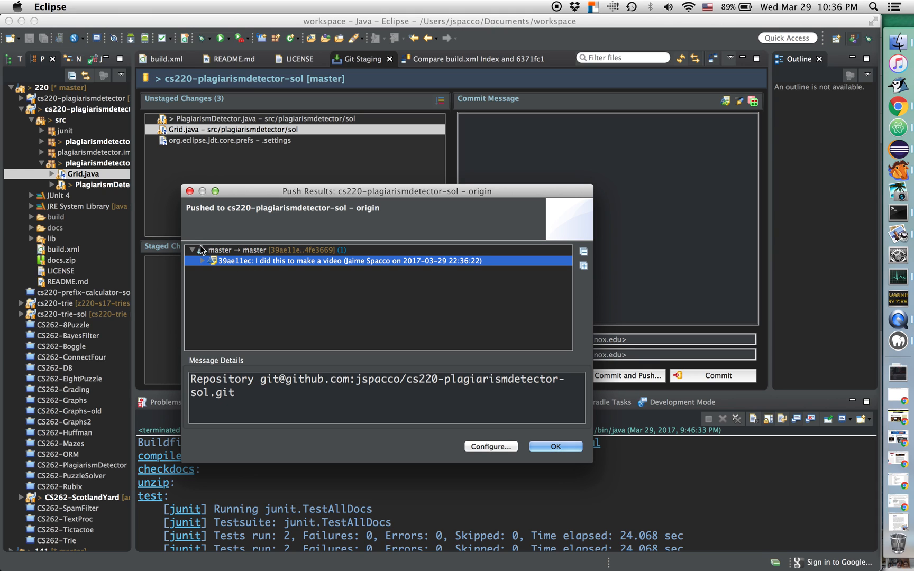
{"action": "mouse_move", "coordinate": [259, 386]}
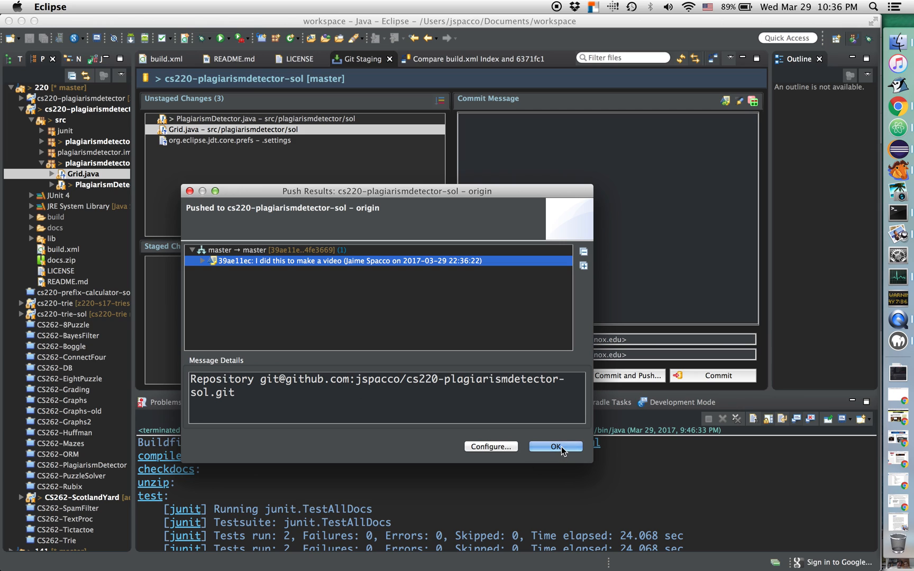
- Accept the Push Results report for 'I did this to make a video' with OK
{"action": "left_click", "coordinate": [555, 446]}
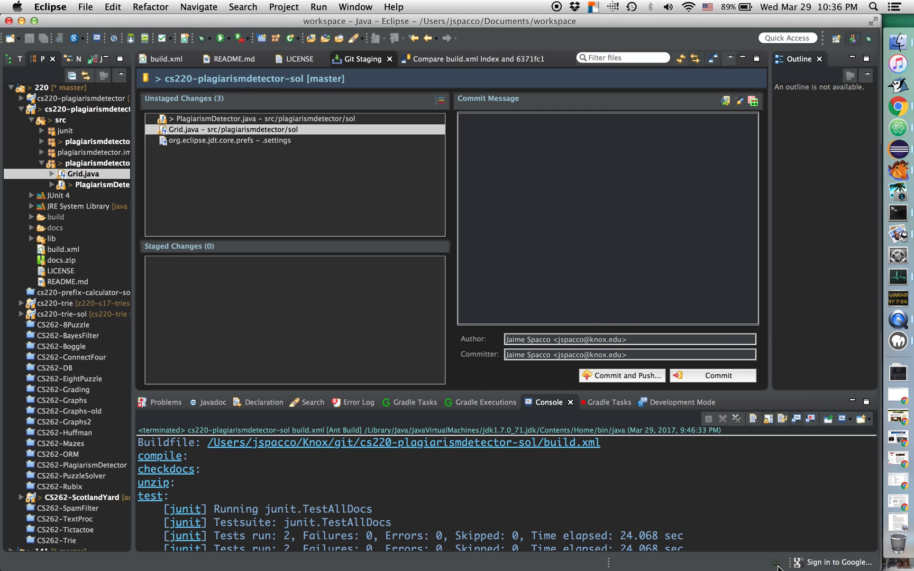
{"action": "mouse_move", "coordinate": [684, 505]}
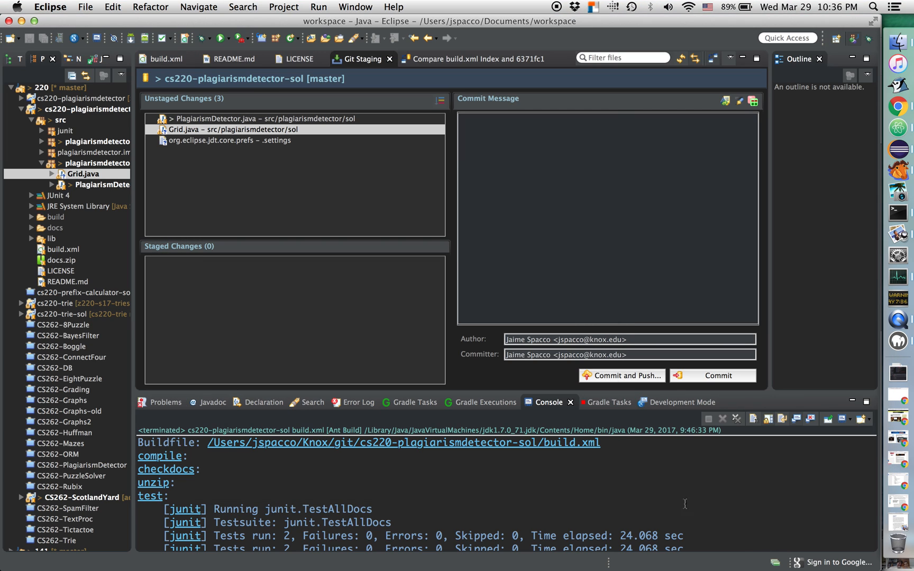
{"action": "mouse_move", "coordinate": [480, 379]}
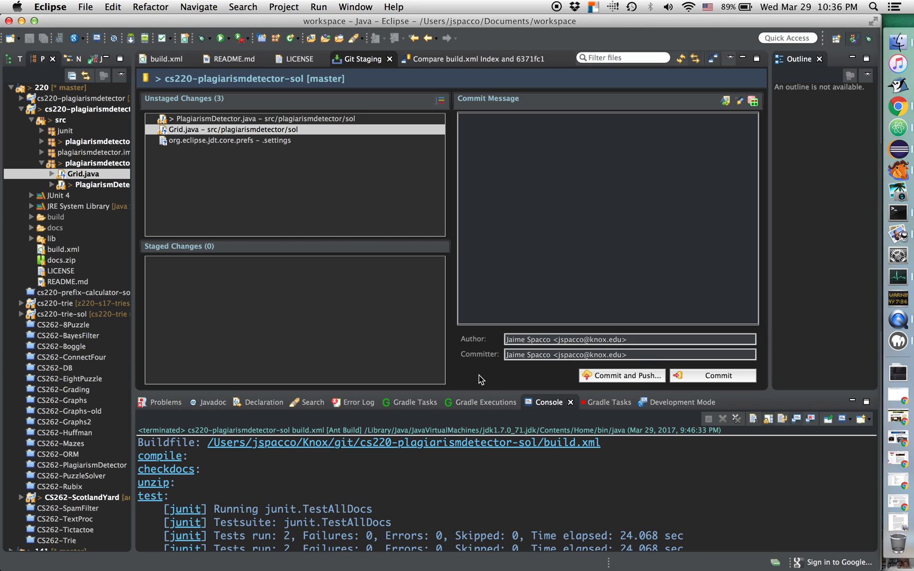
{"action": "mouse_move", "coordinate": [216, 201]}
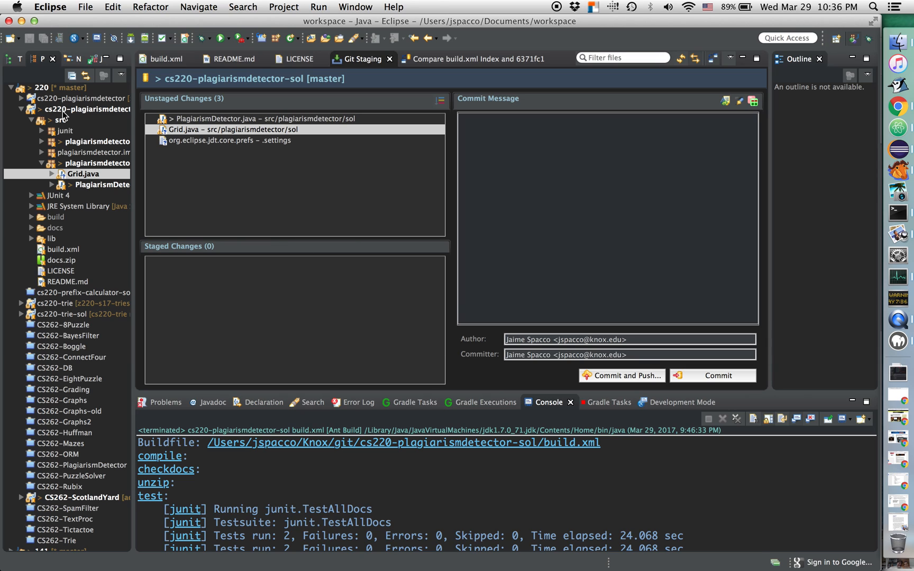
{"action": "left_click", "coordinate": [79, 109]}
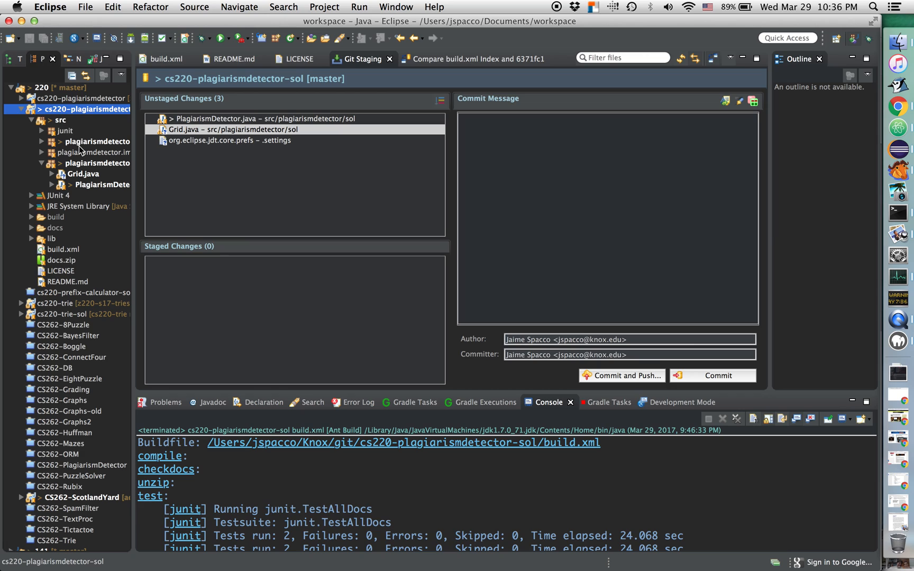
{"action": "mouse_move", "coordinate": [370, 229]}
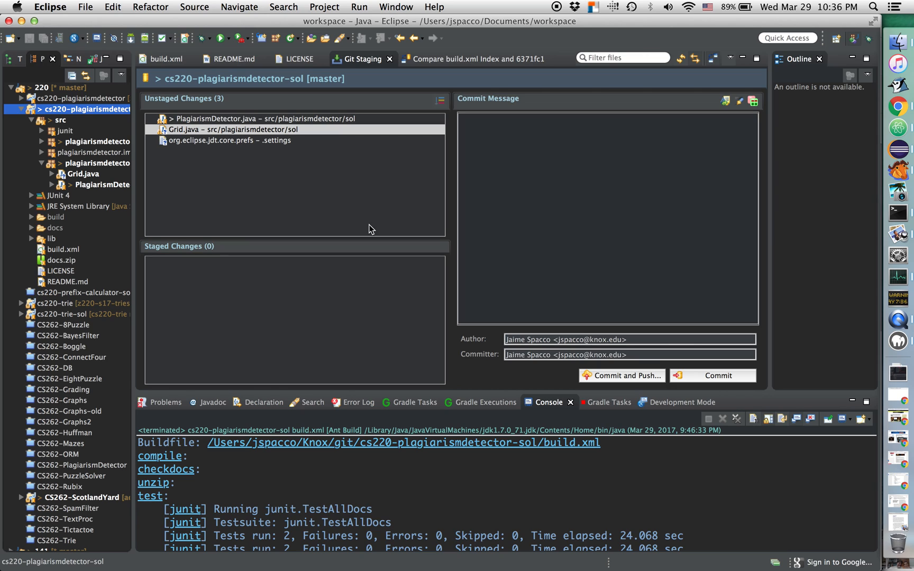